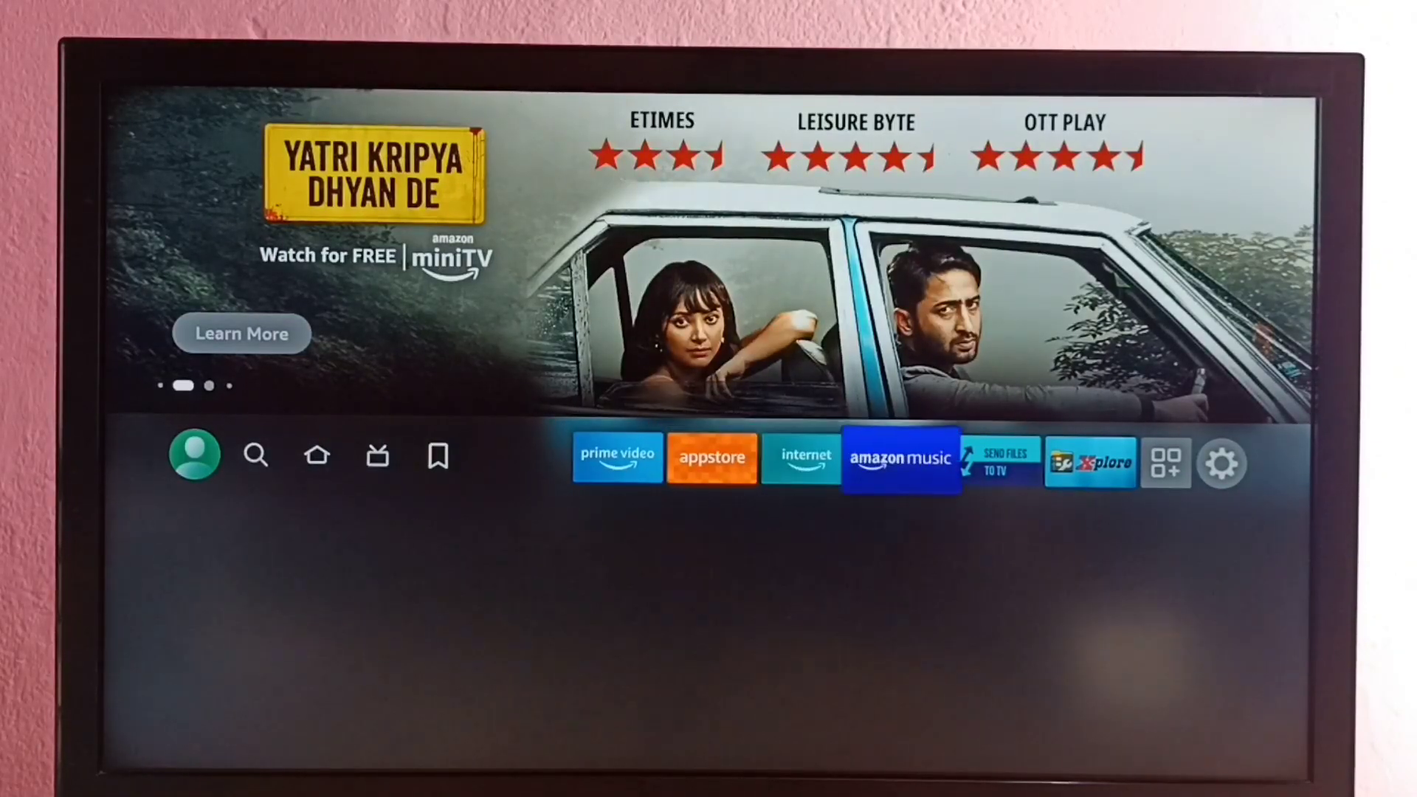
Step: Open the device Settings from the gear icon at the end of the home screen's top row
{"action": "left_click", "coordinate": [1220, 462]}
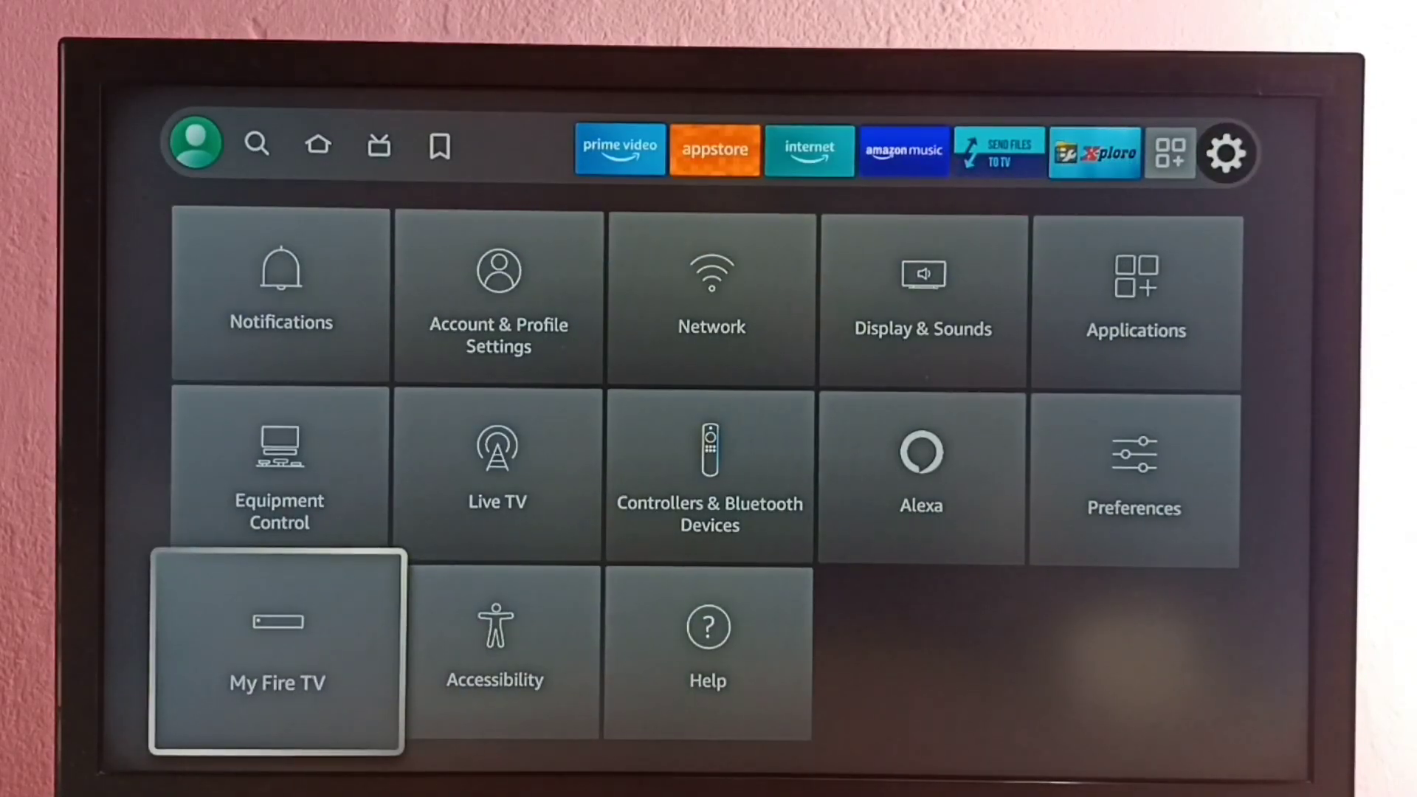
Step: Open My Fire TV, listing About, Developer options, Legal & Compliance, Sleep and Restart
{"action": "left_click", "coordinate": [275, 651]}
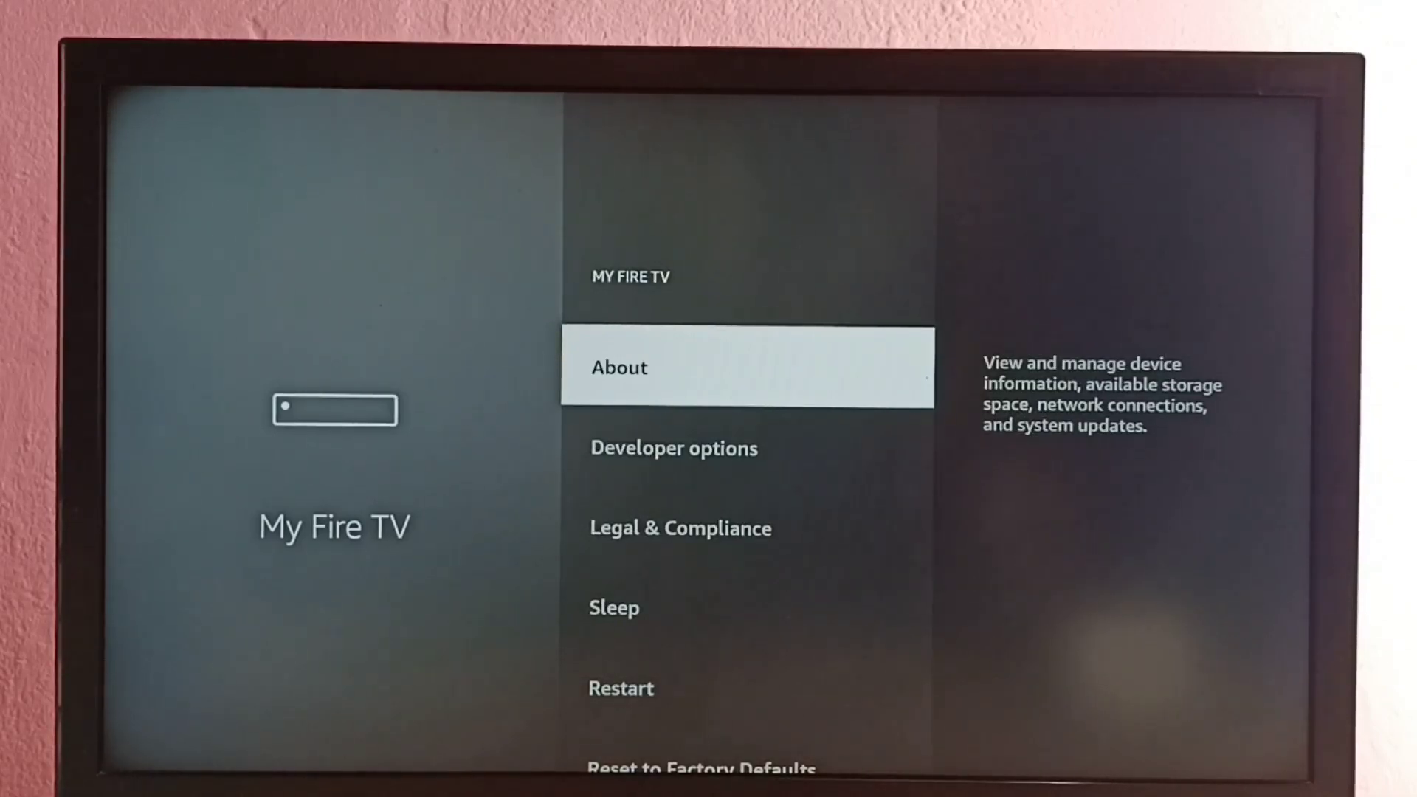
Step: Reach Developer options' Install unknown apps list showing the three file managers, all OFF
{"action": "key", "text": "Down"}
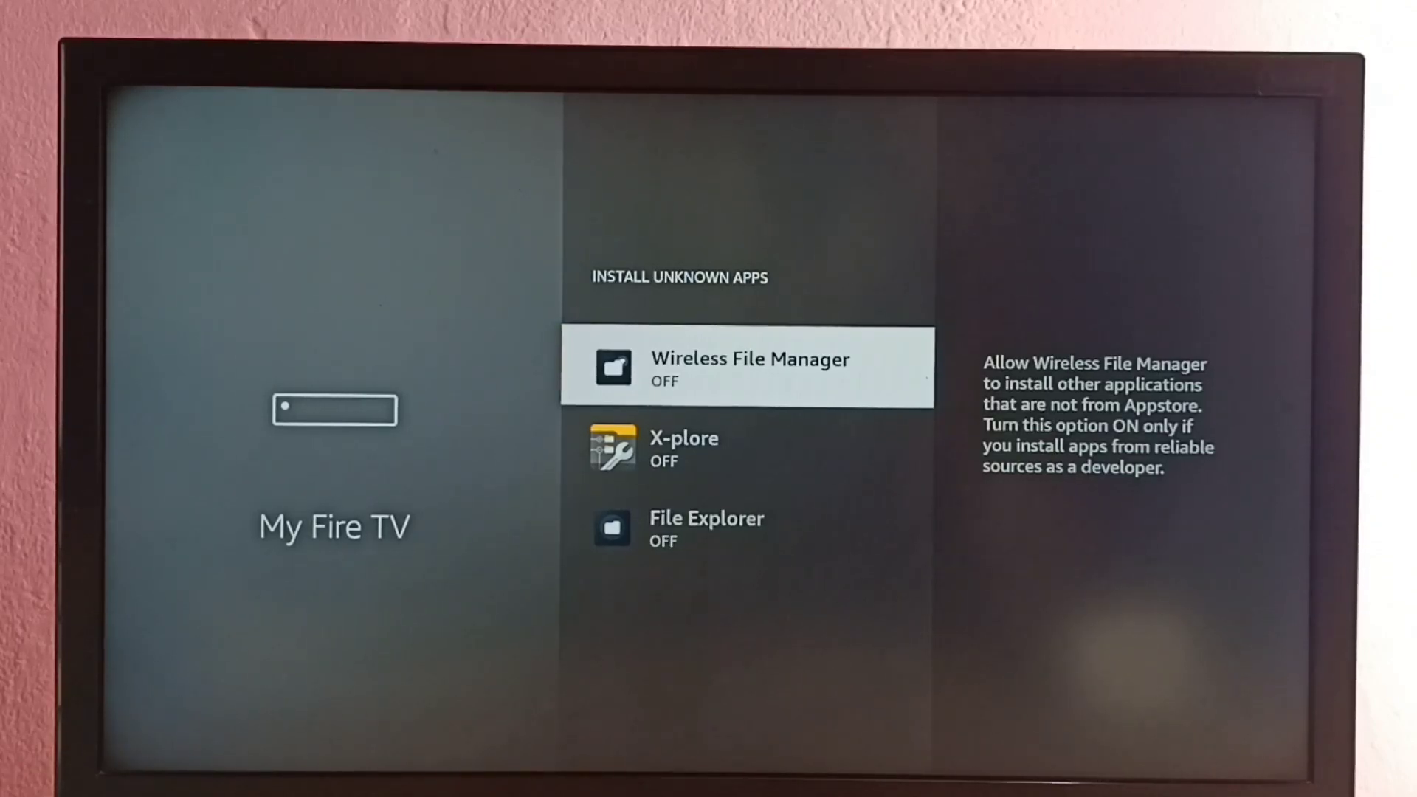
Step: Toggle X-plore ON so it can install apps from outside the Appstore
{"action": "key", "text": "Down"}
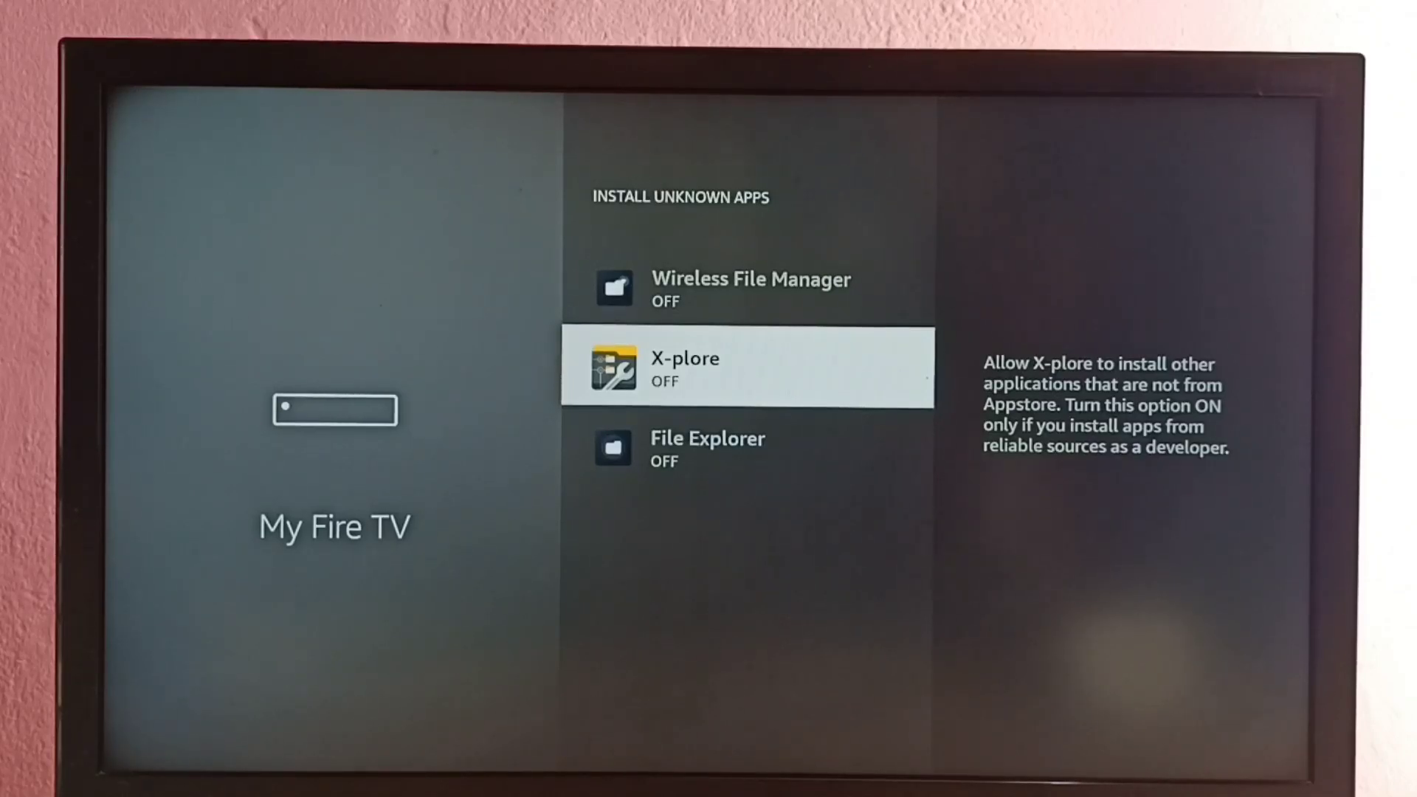
{"action": "left_click", "coordinate": [747, 371]}
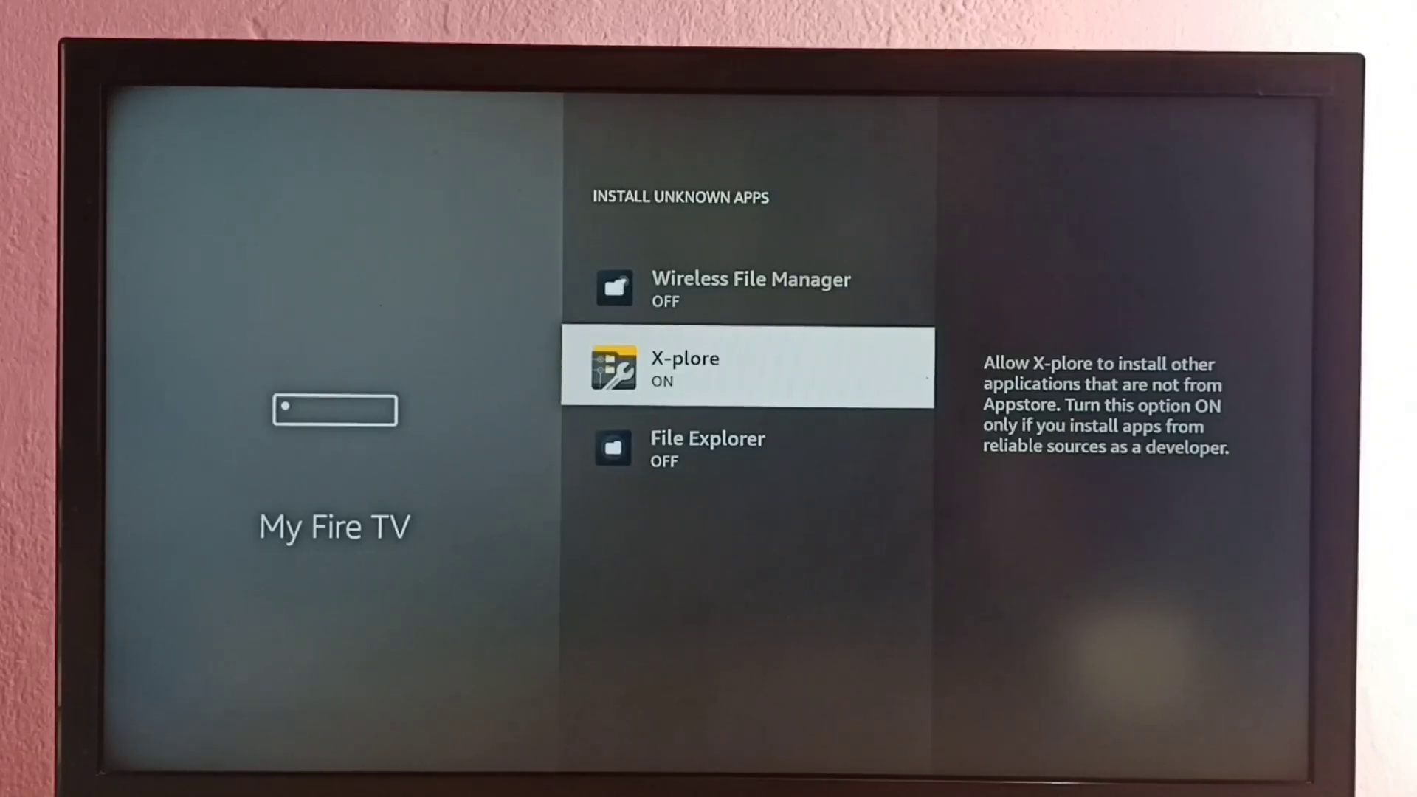
Step: Toggle Wireless File Manager and File Explorer ON for unknown-app installs
{"action": "key", "text": "Up"}
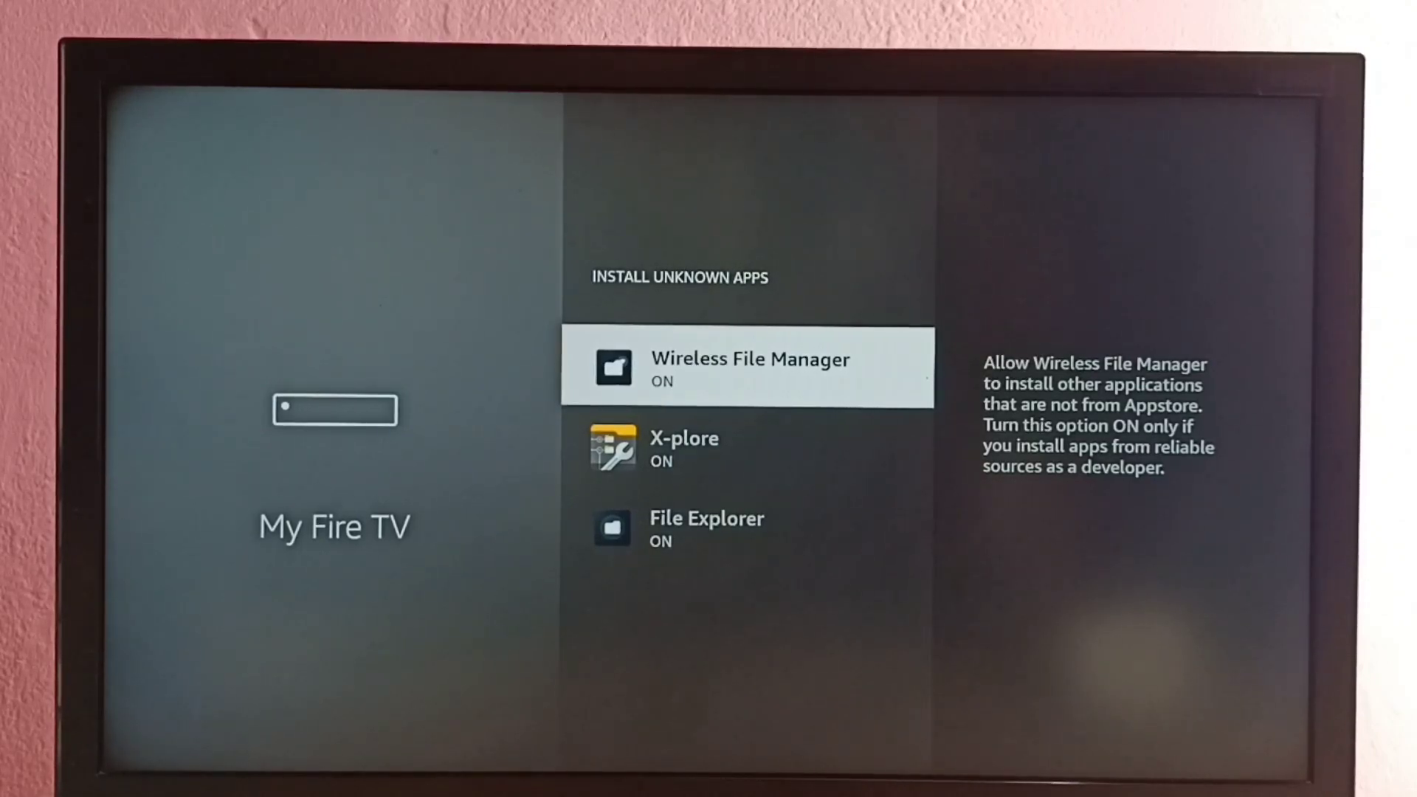
{"action": "scroll", "scroll_direction": "down", "scroll_amount": 3}
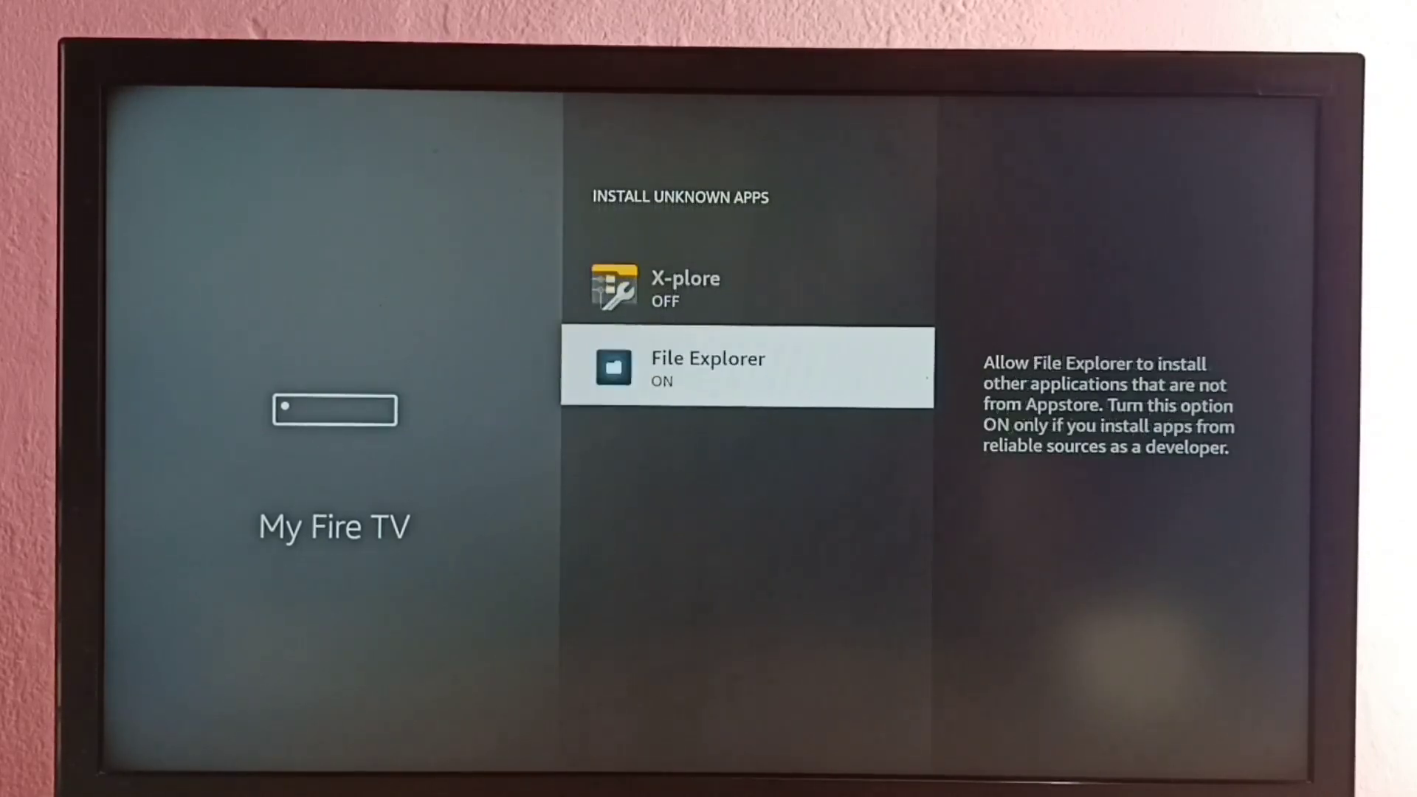